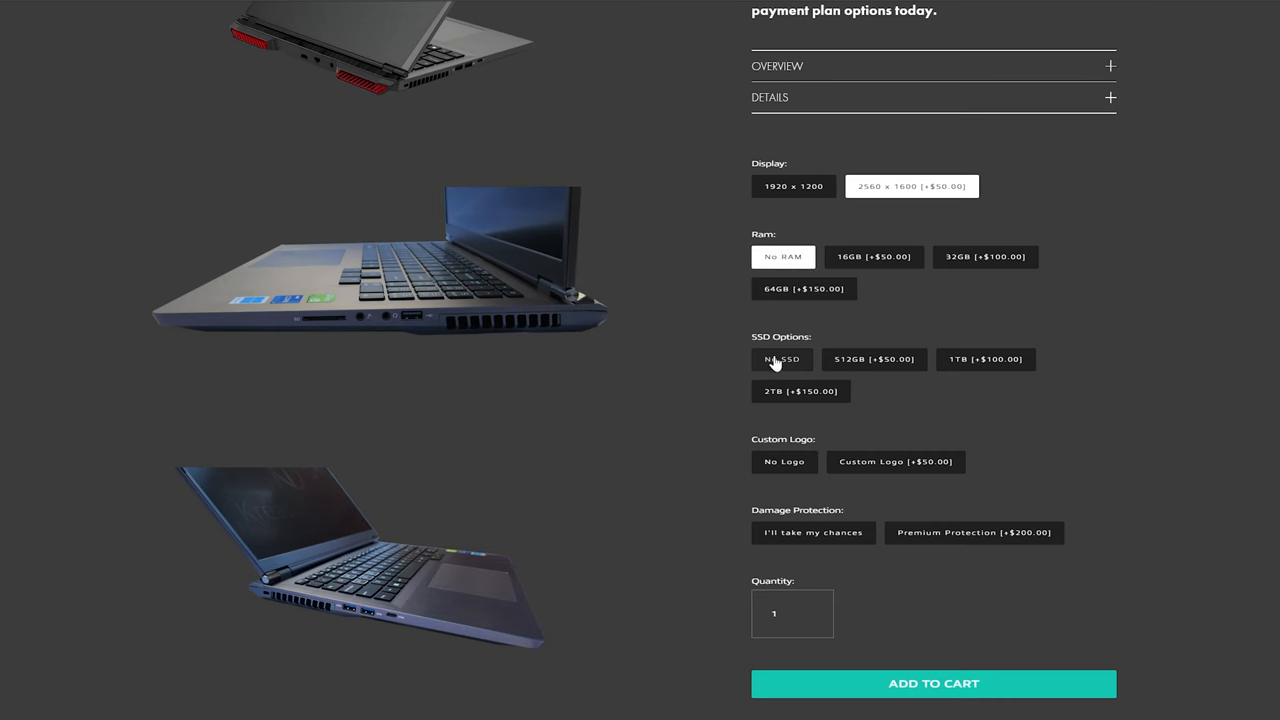
- Review the silver notebook's Display, RAM, SSD, Custom Logo and Damage Protection options down to Add to Cart
click(782, 360)
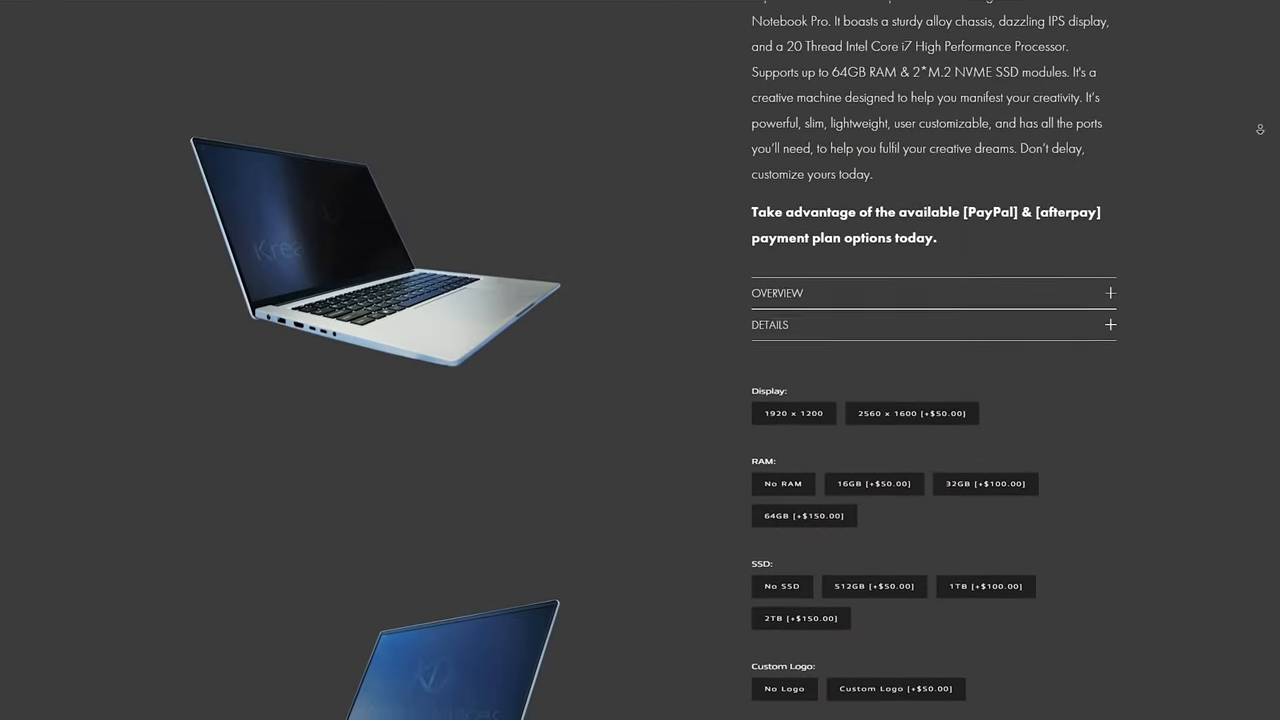
scroll(down, 3)
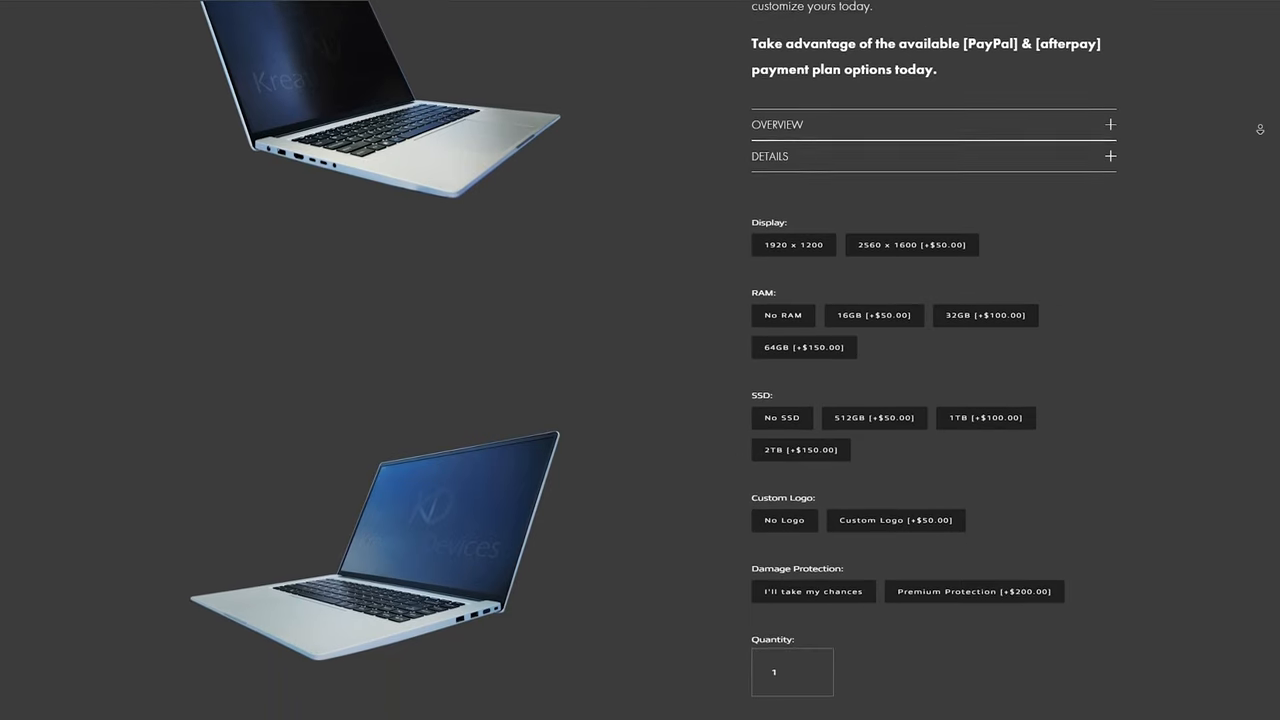
scroll(down, 3)
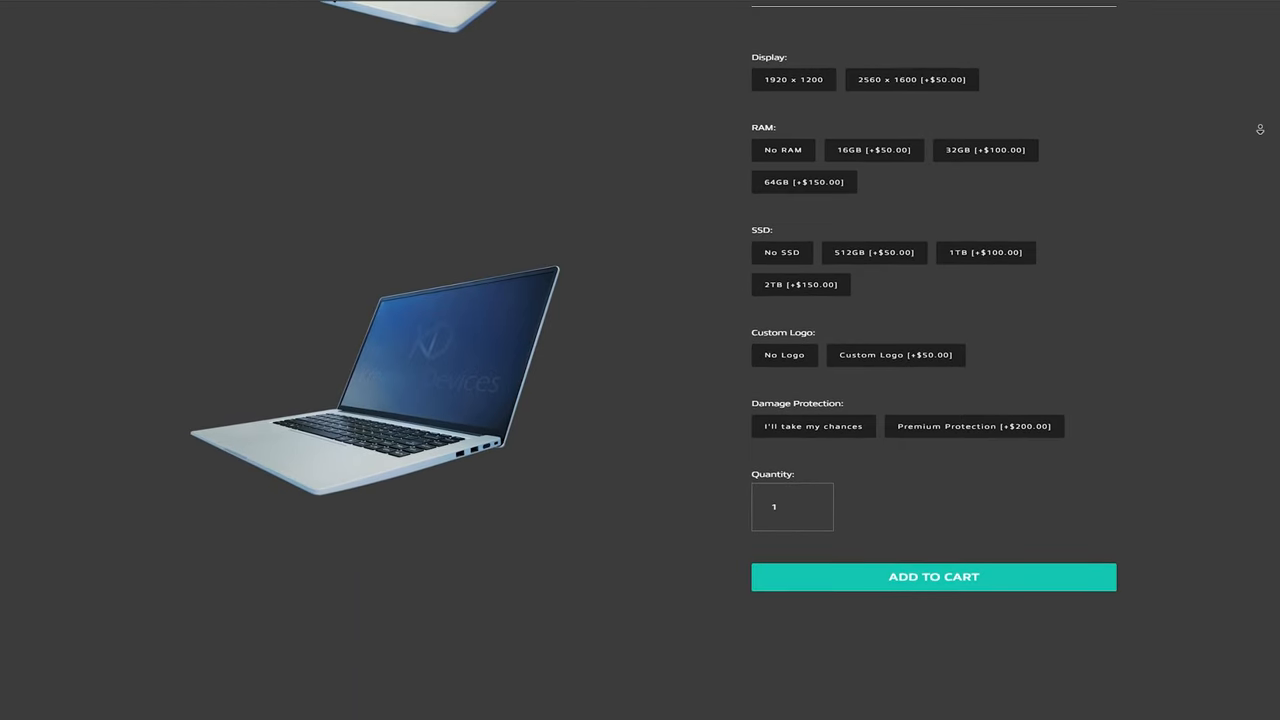
scroll(up, 3)
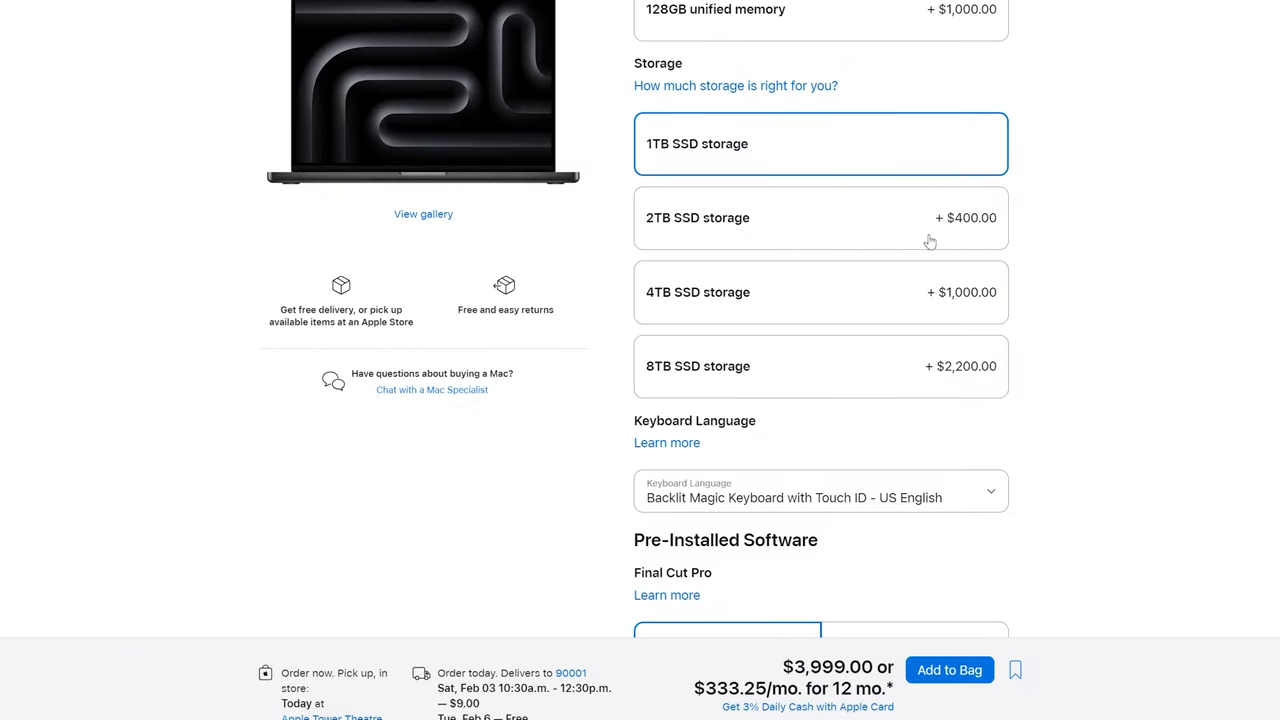
mouse_move(1024, 358)
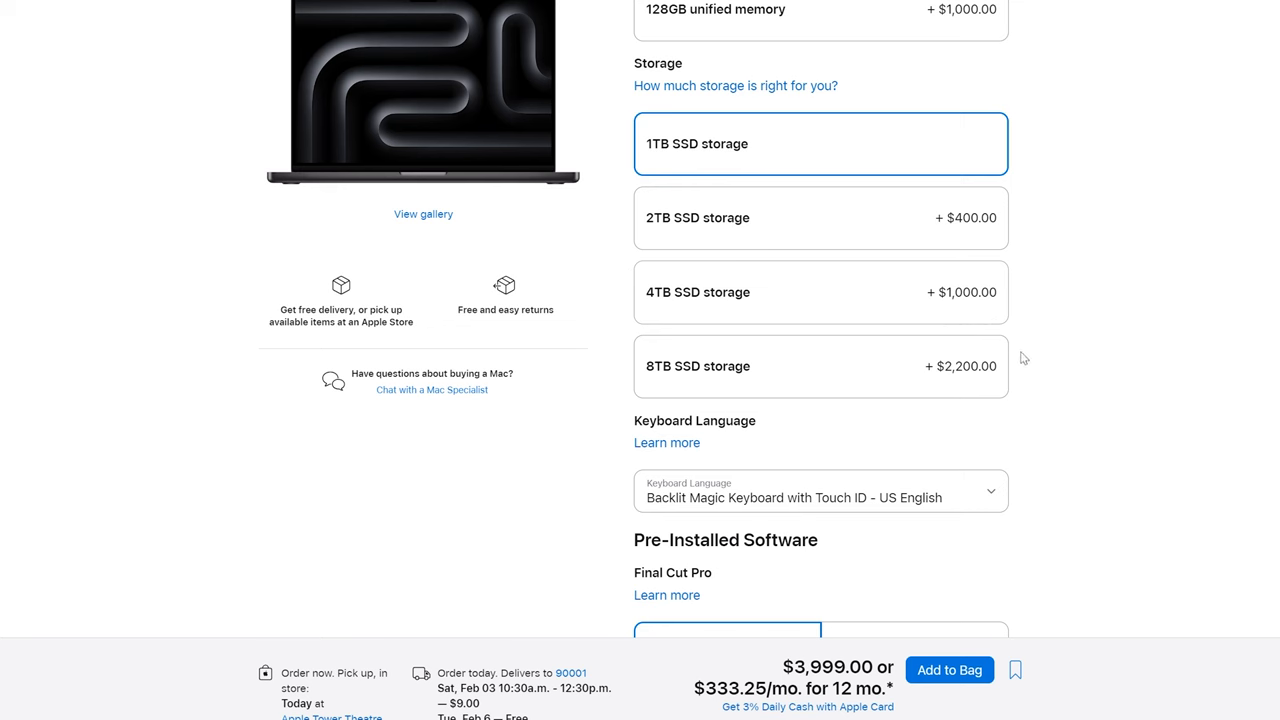
mouse_move(930, 398)
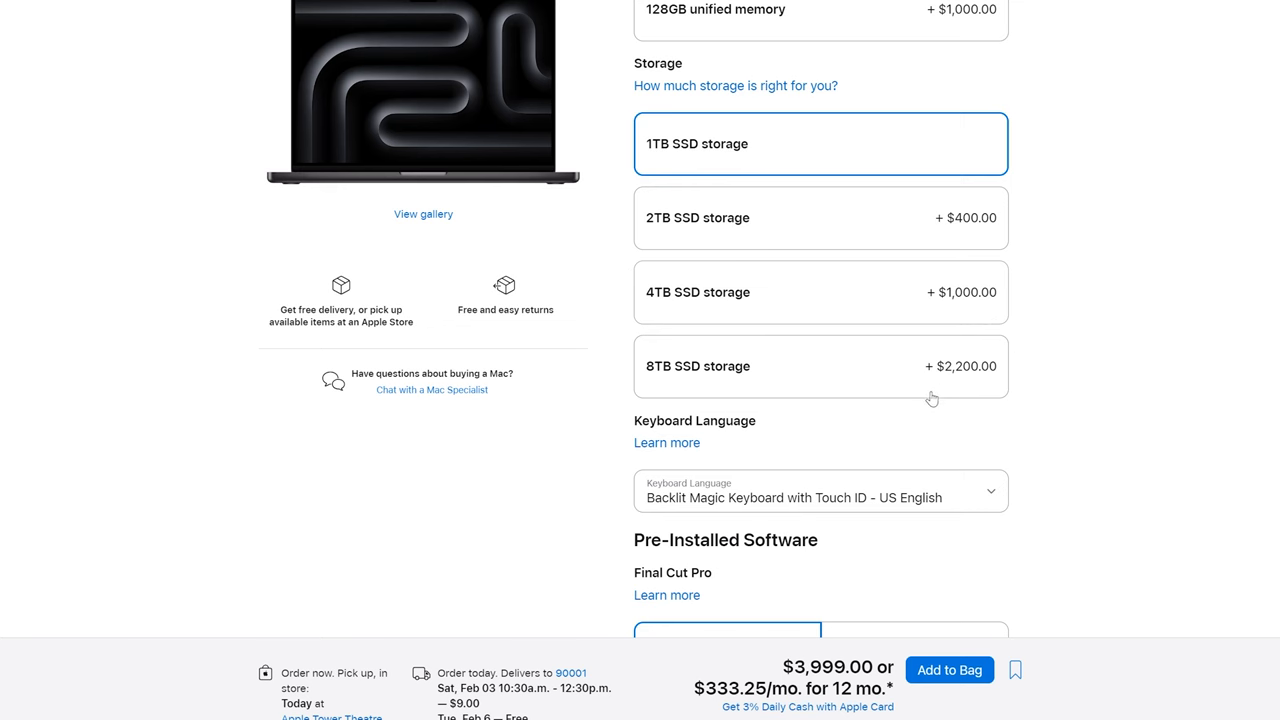